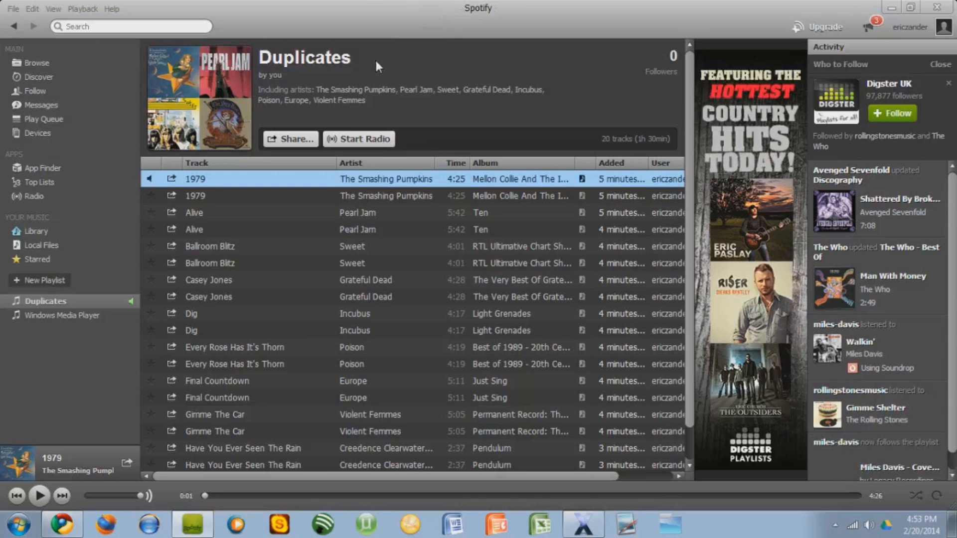
mouse_move(293, 222)
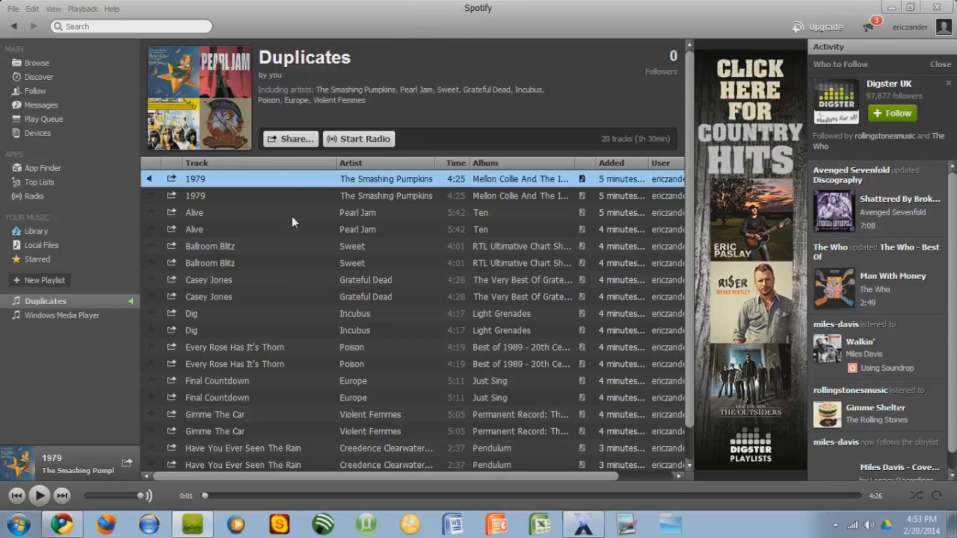
mouse_move(690, 226)
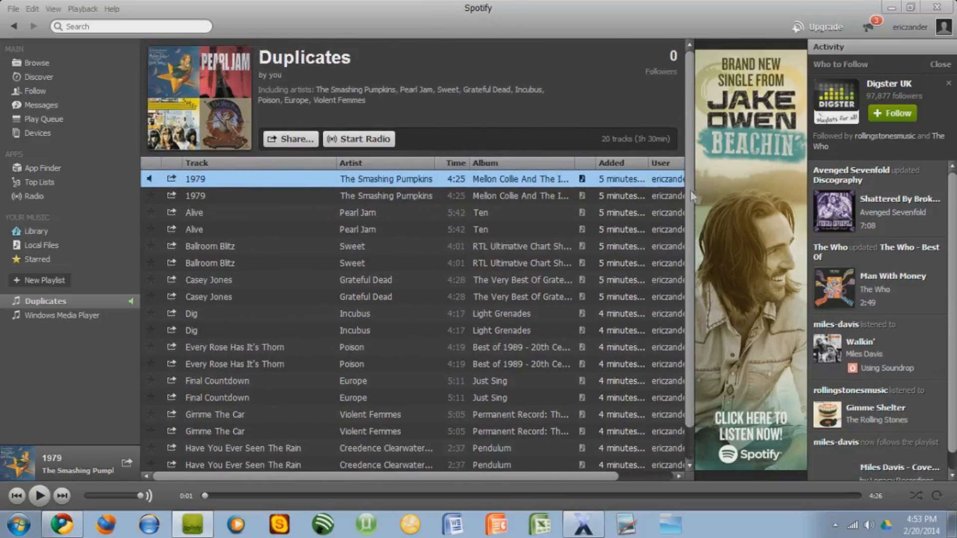
mouse_move(219, 182)
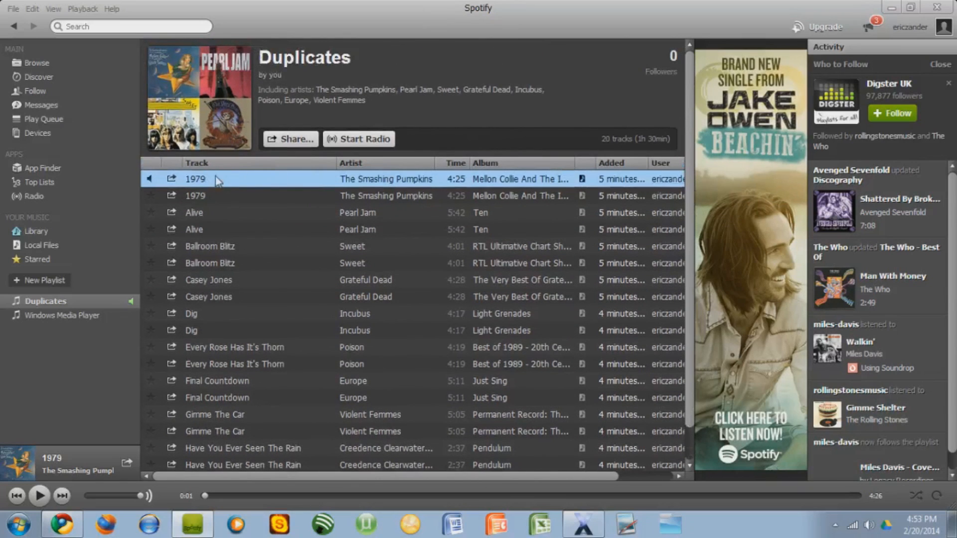
mouse_move(275, 226)
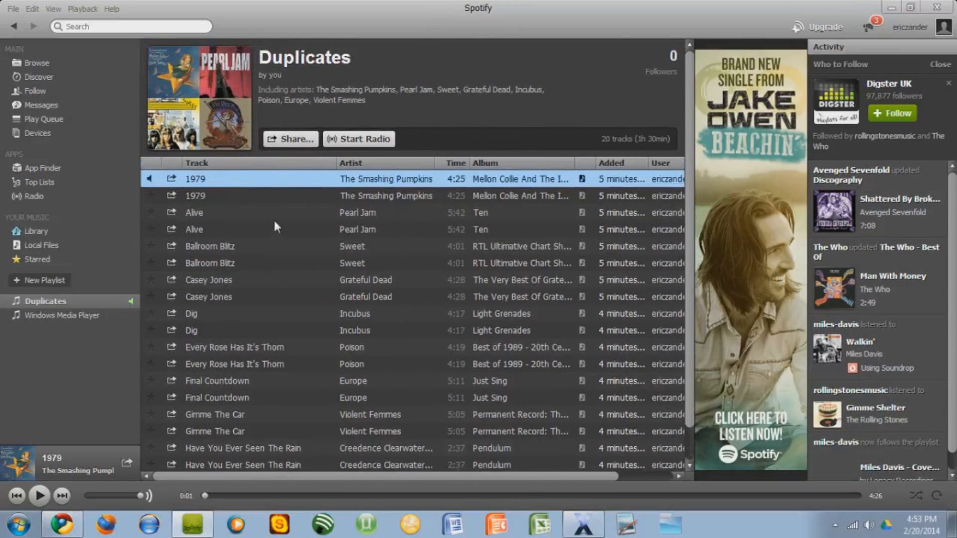
mouse_move(251, 194)
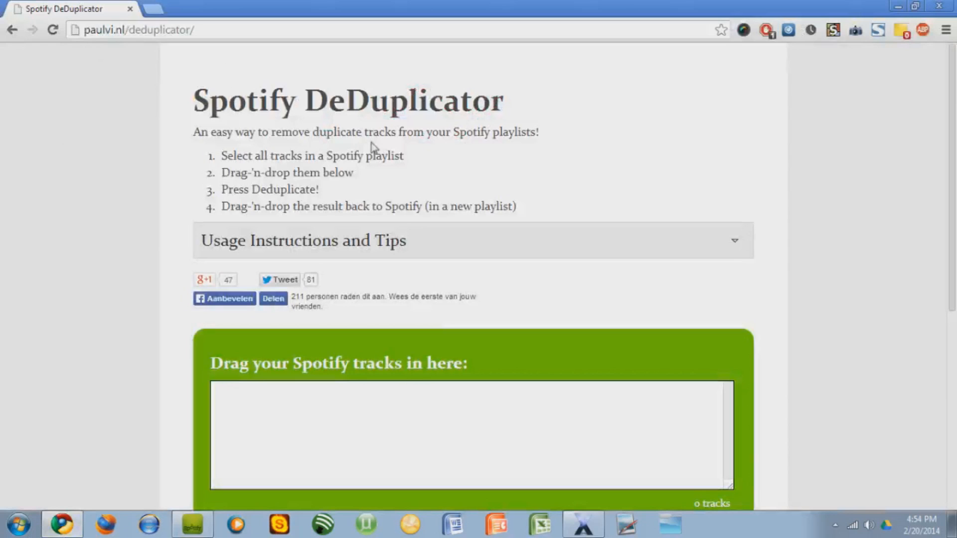
mouse_move(98, 86)
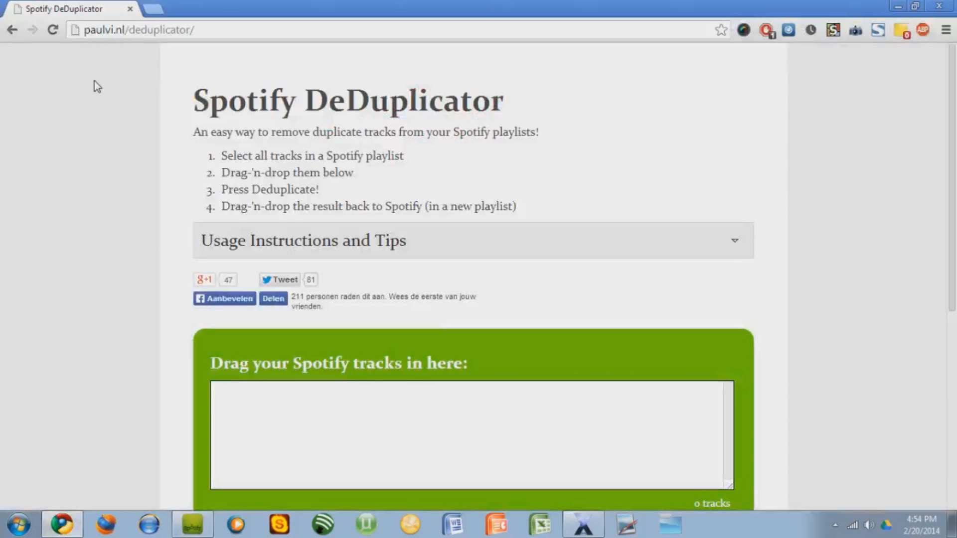
mouse_move(175, 492)
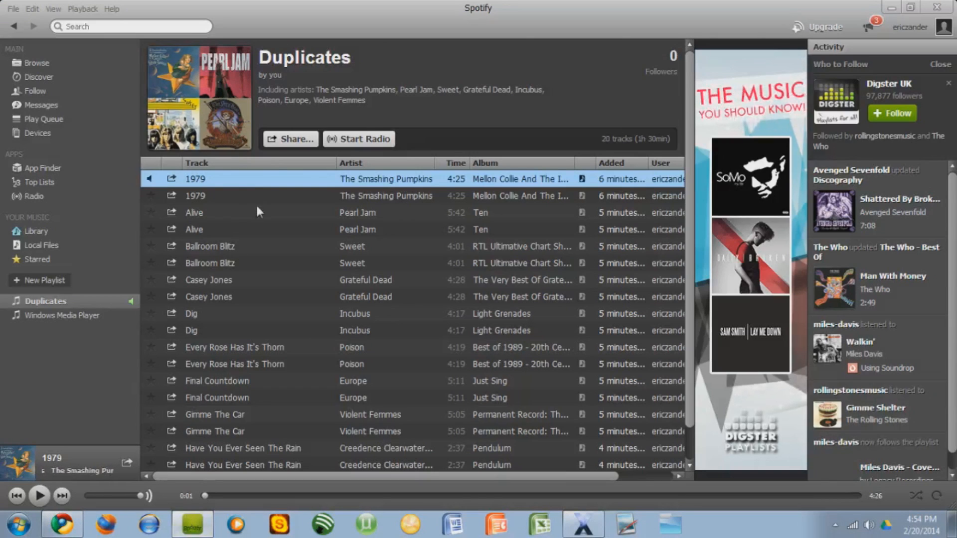
mouse_move(247, 186)
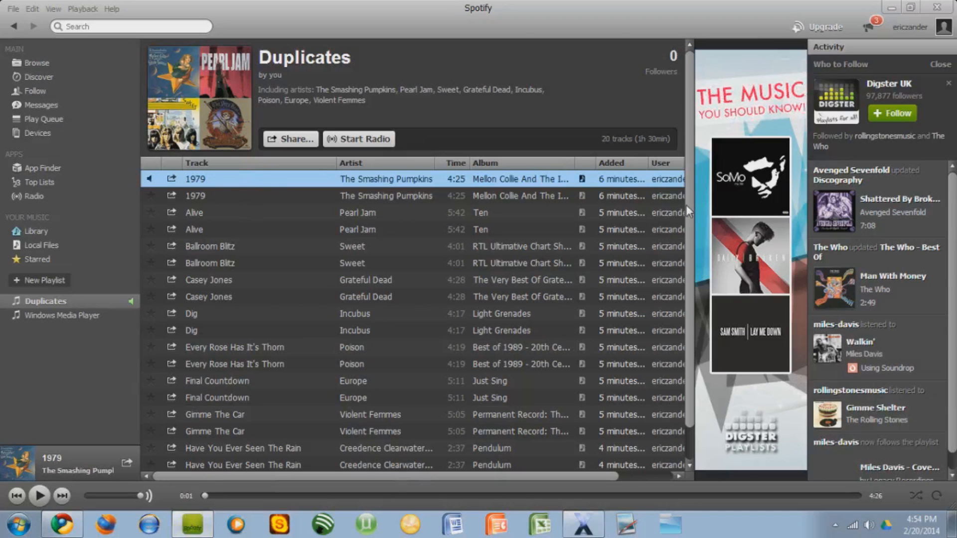
Scroll through the Duplicates playlist with all 20 tracks selected for transfer
scroll(down, 3)
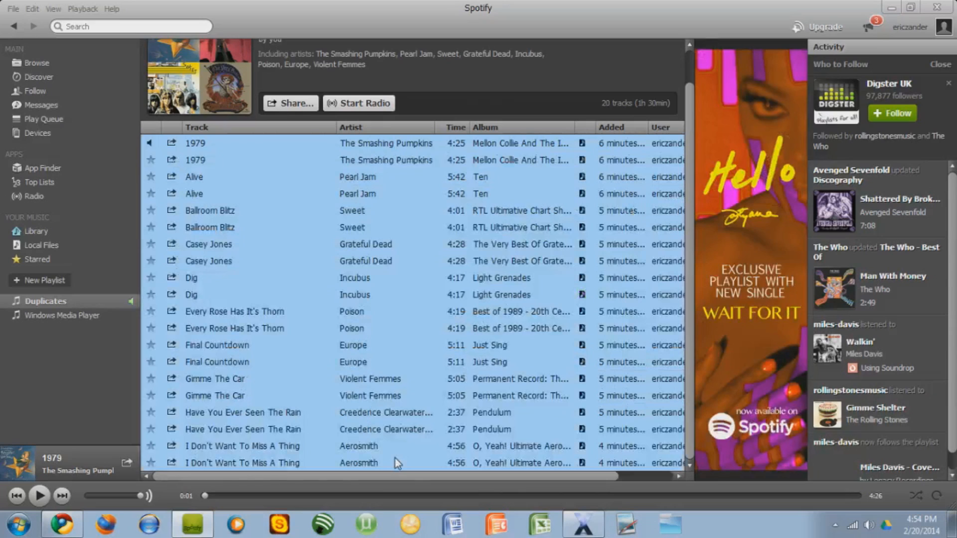
mouse_move(311, 170)
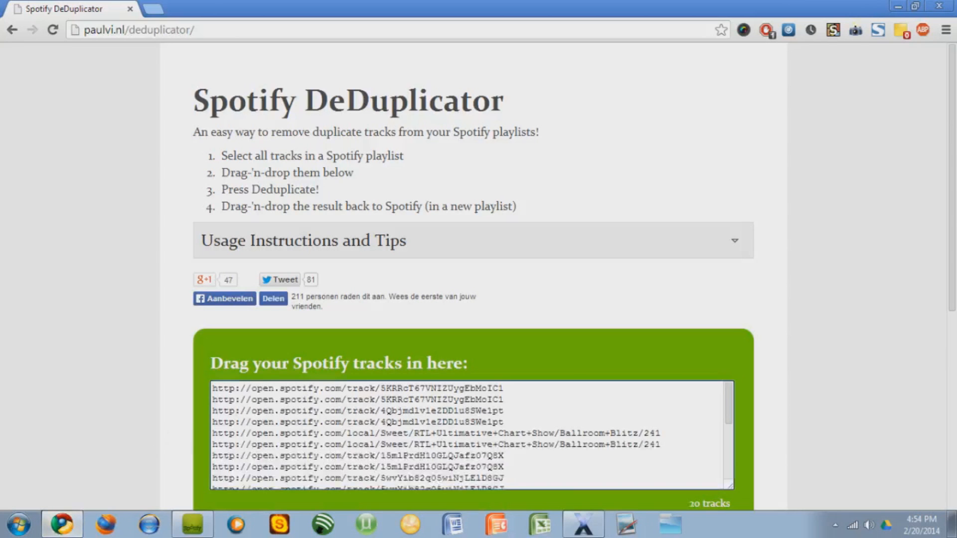
Run DeDuplicate on the 20 pasted tracks, yielding 10 unique track links
scroll(down, 3)
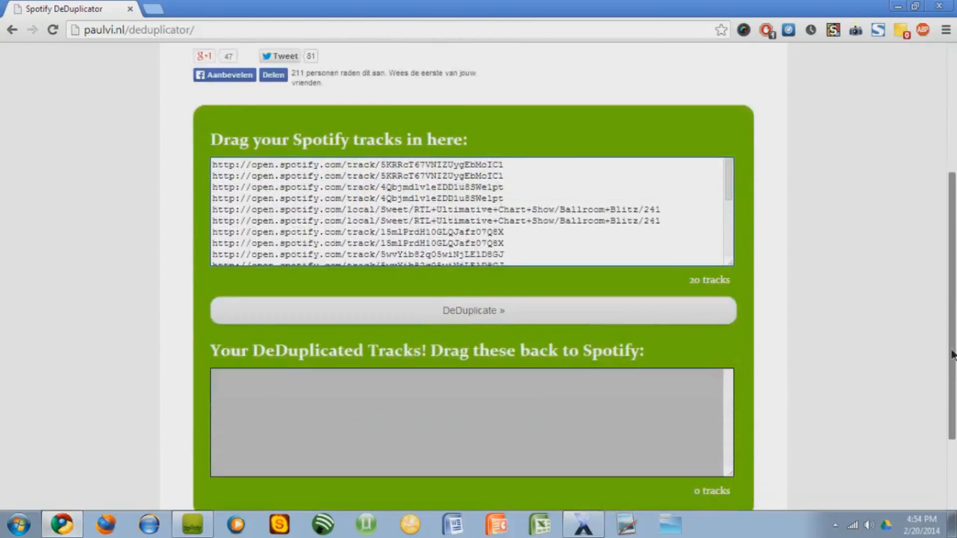
click(472, 310)
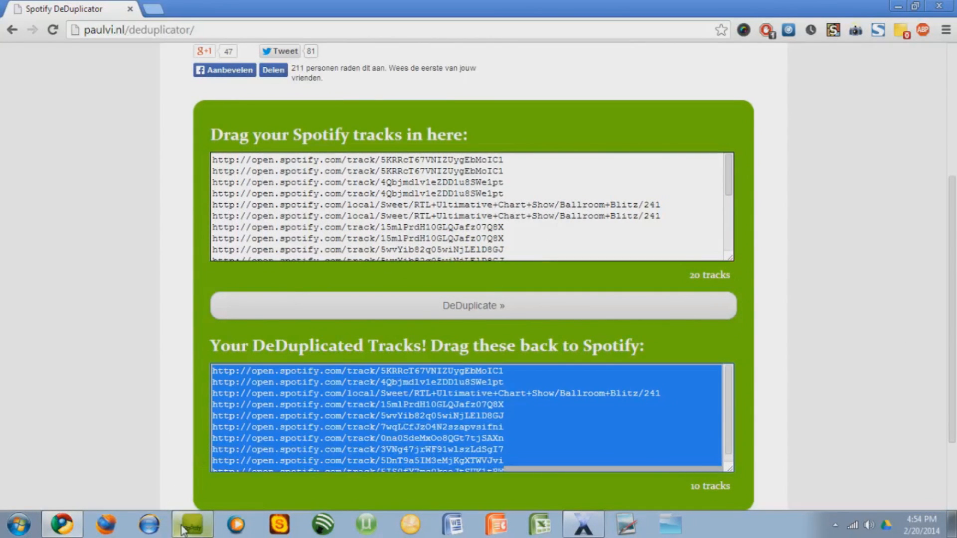
Create a new empty Spotify playlist named WHATEVER I WANT
click(191, 523)
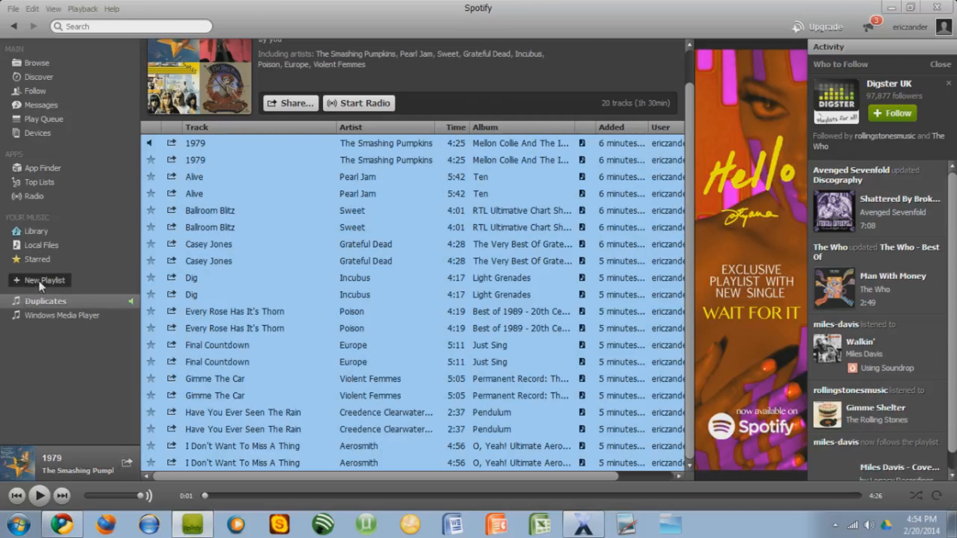
click(45, 280)
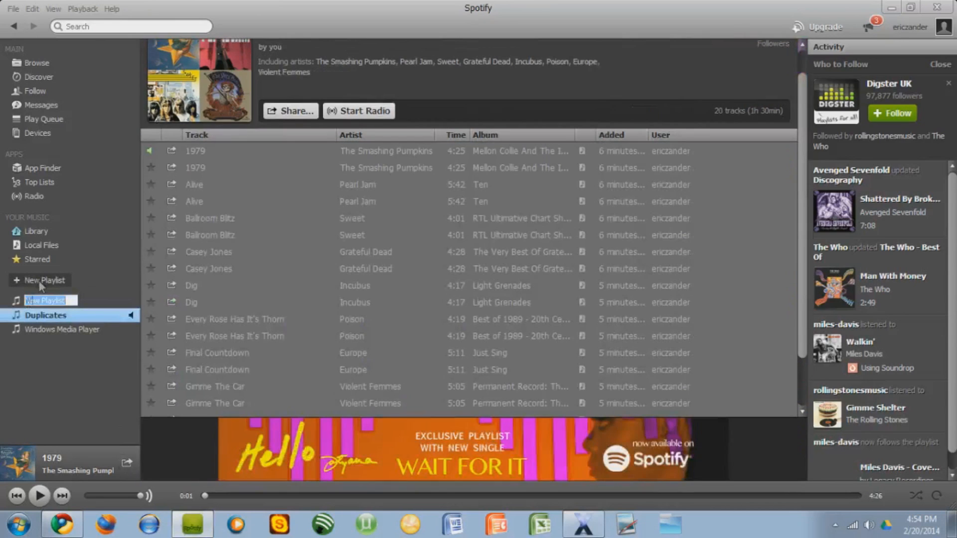
text(WHATEVER I WANT)
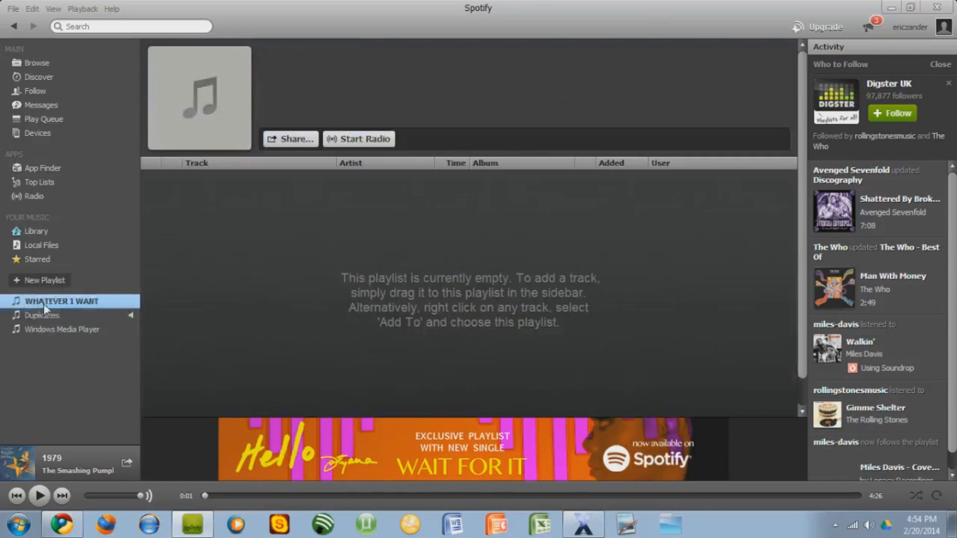
click(61, 301)
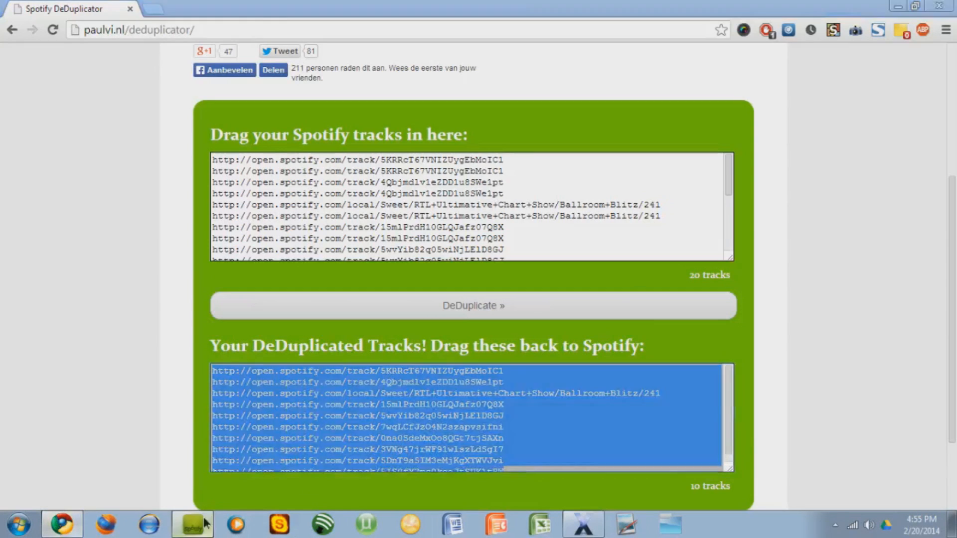
click(191, 524)
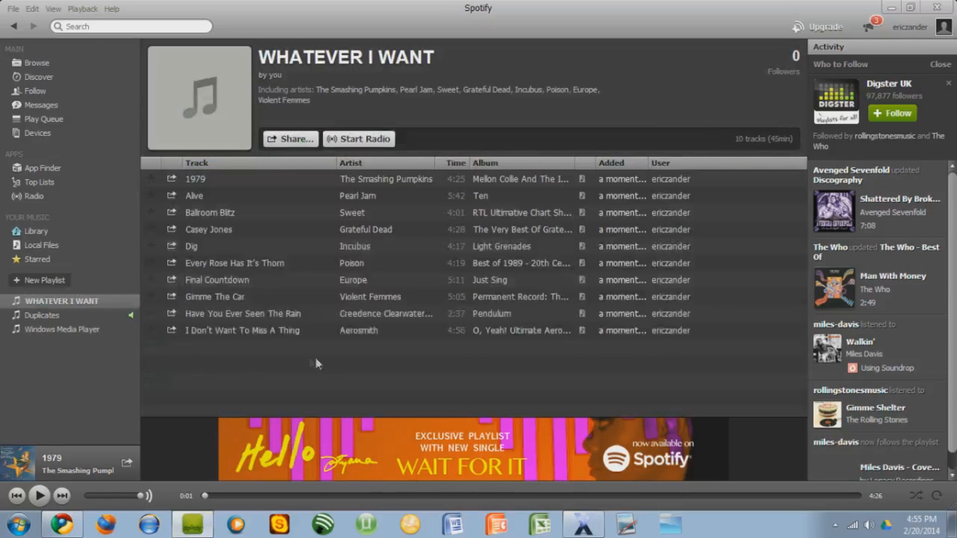
Compare the 20-track Duplicates playlist with the 10-track WHATEVER I WANT playlist
click(42, 315)
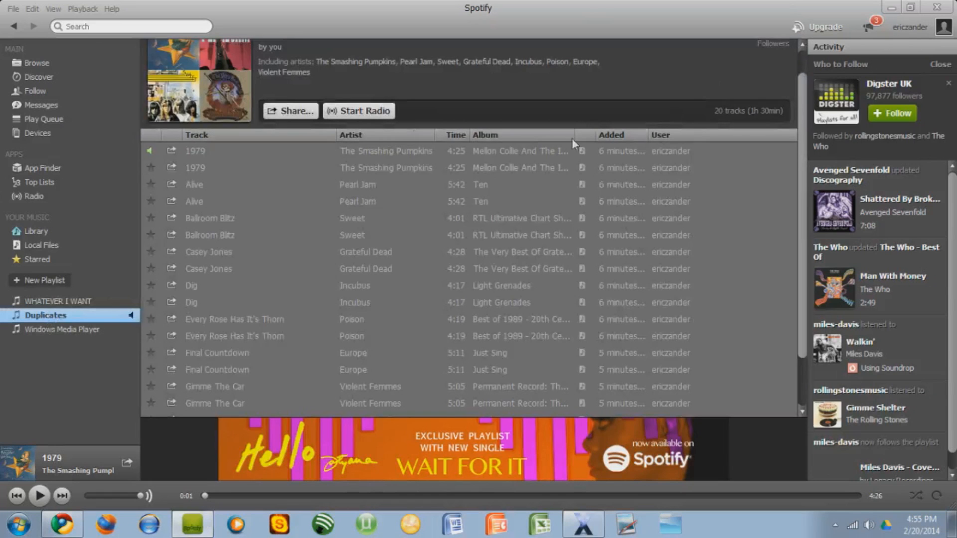
mouse_move(668, 61)
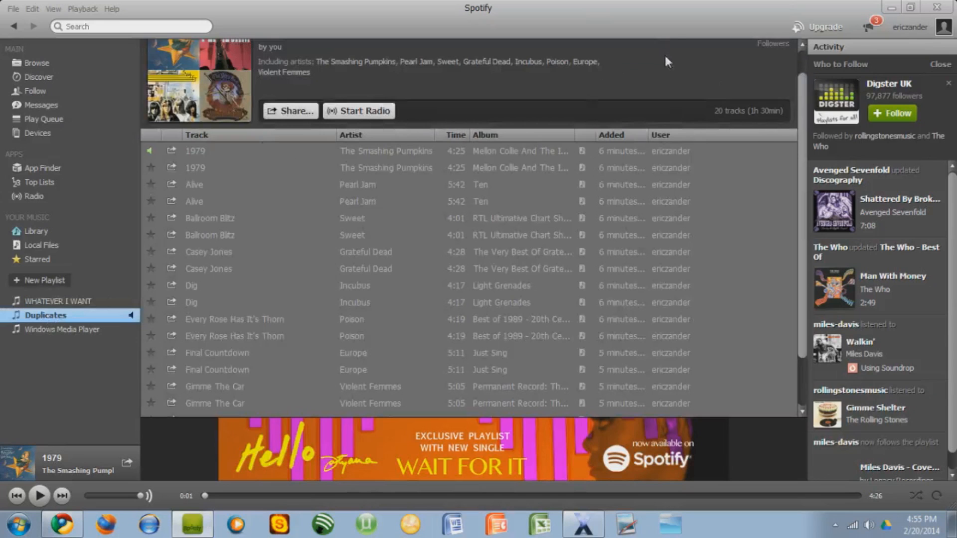
click(61, 301)
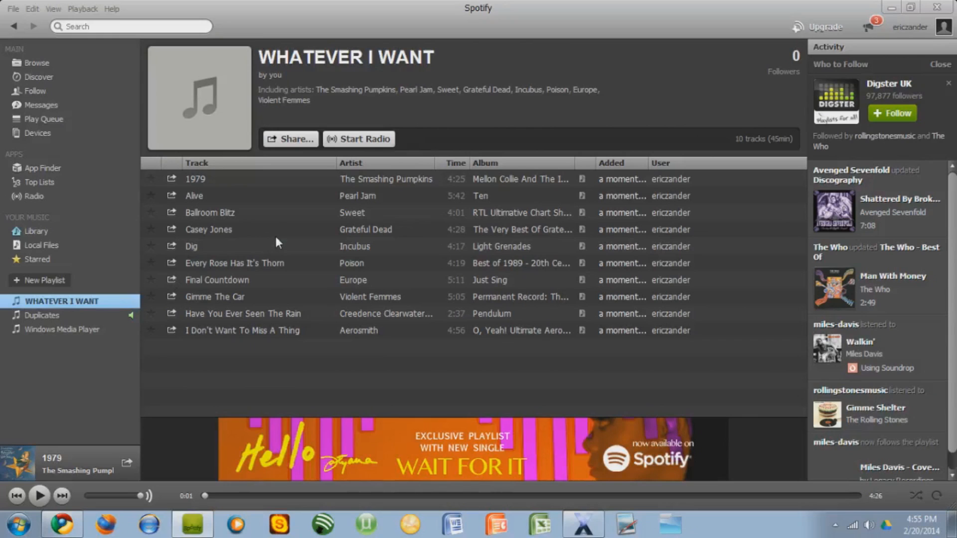
mouse_move(287, 197)
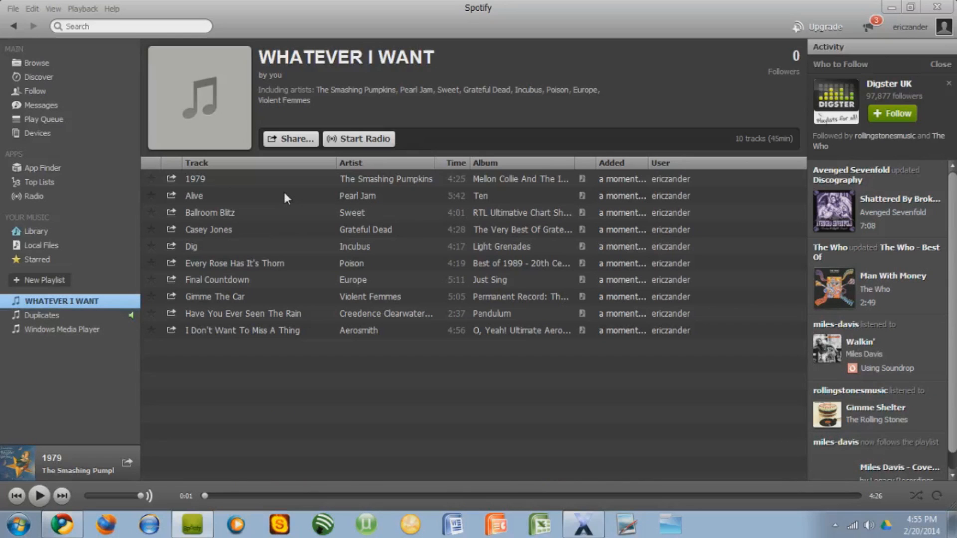
mouse_move(372, 451)
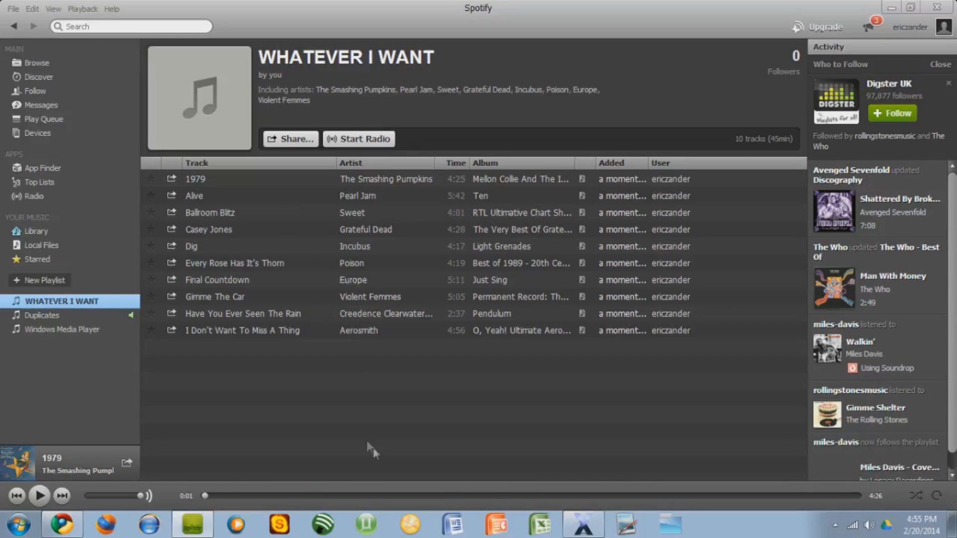